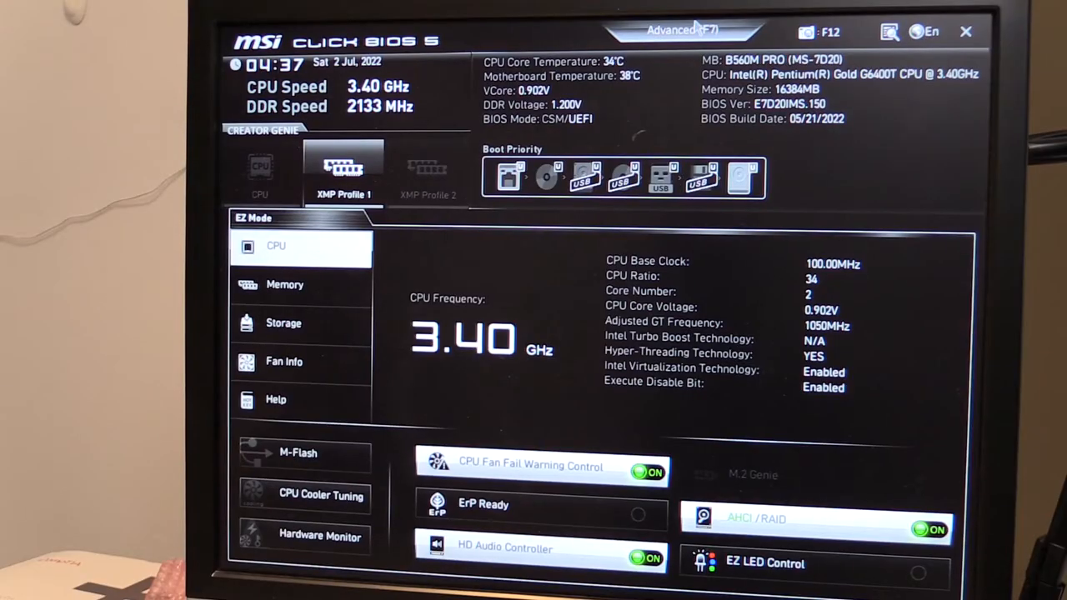
# - Switch to advanced mode, inspect Power Management Setup for ErP Ready Disabled, then return to Advanced
pyautogui.click(684, 27)
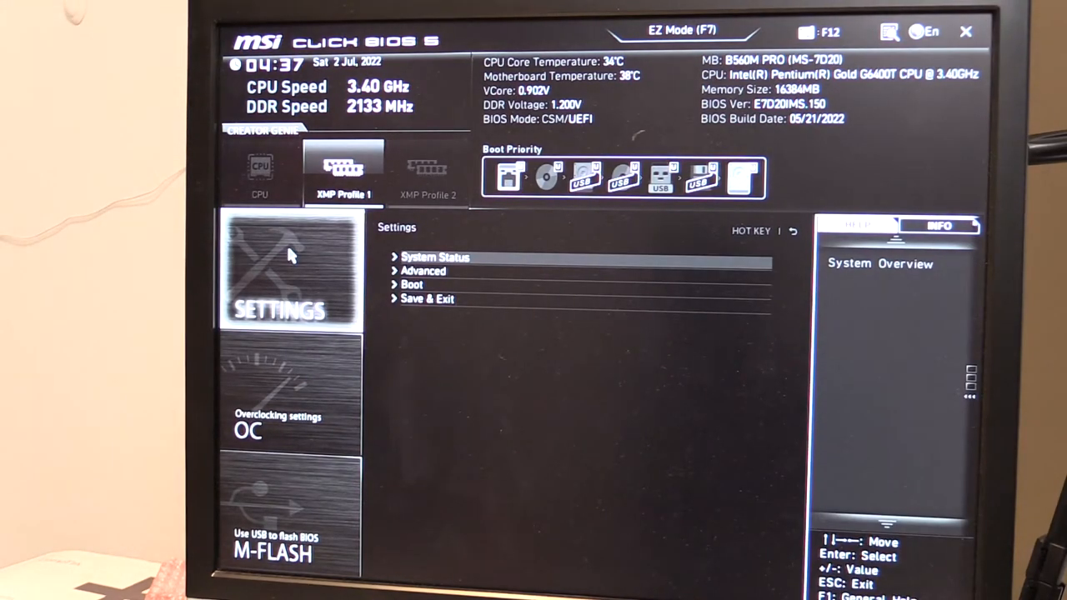
pyautogui.click(422, 270)
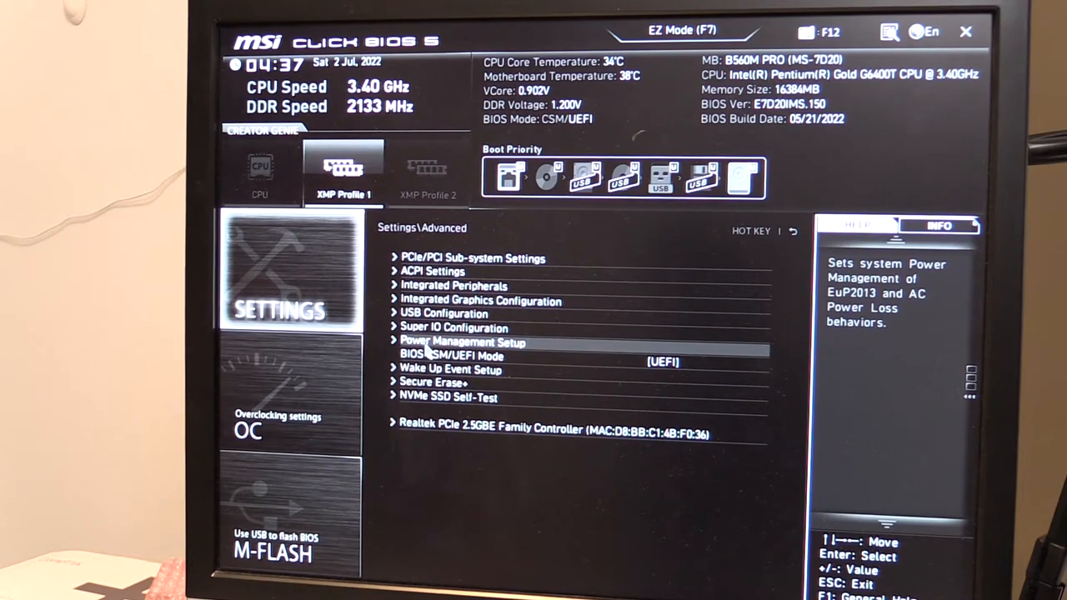
pyautogui.click(458, 342)
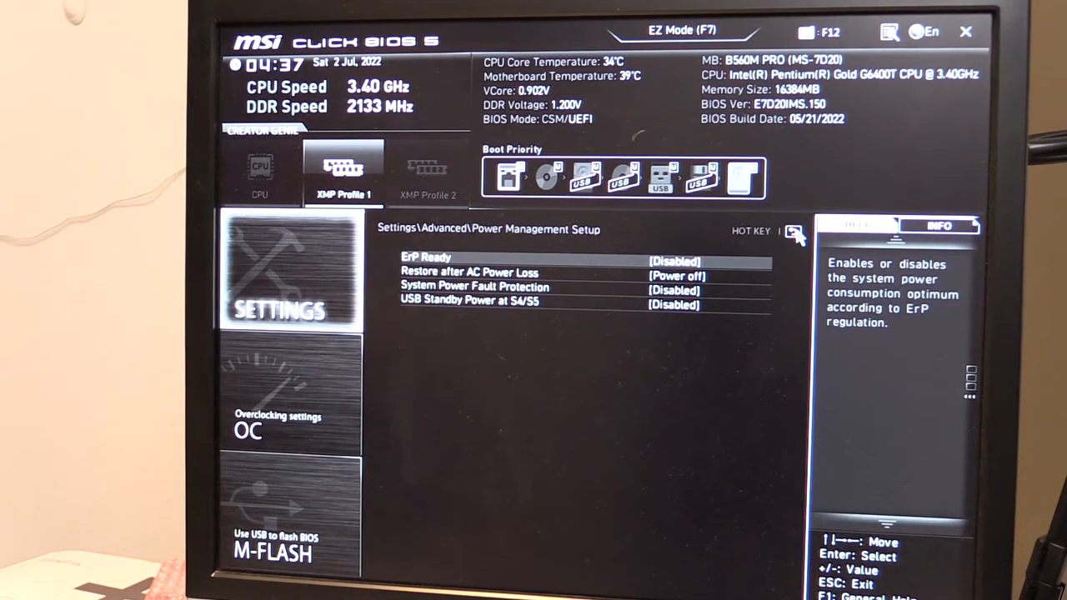
pyautogui.click(794, 235)
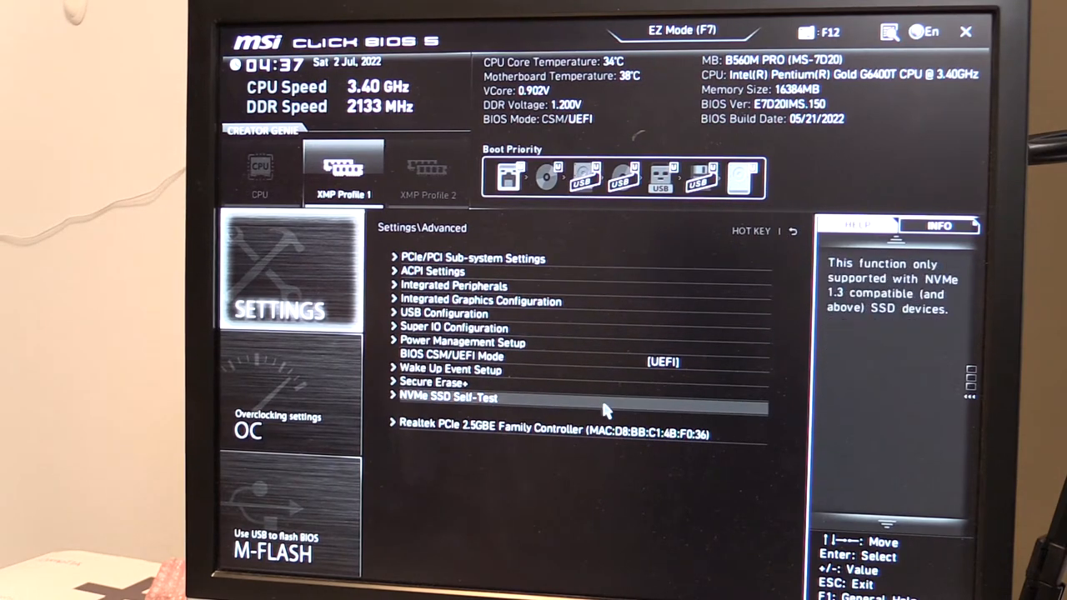
pyautogui.click(451, 370)
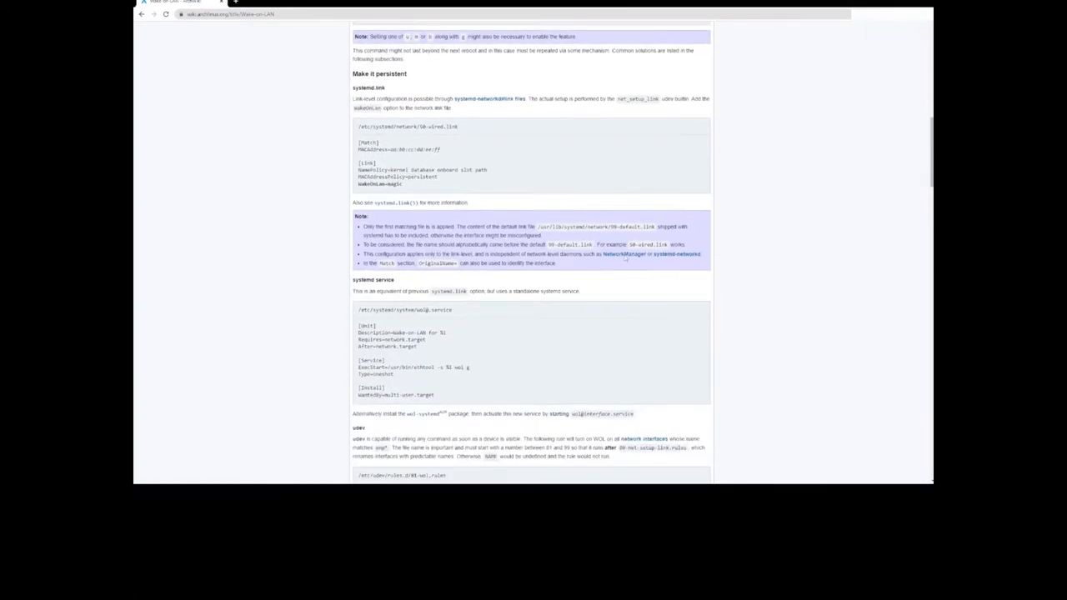
pyautogui.scroll(-3)
pyautogui.write('ip')
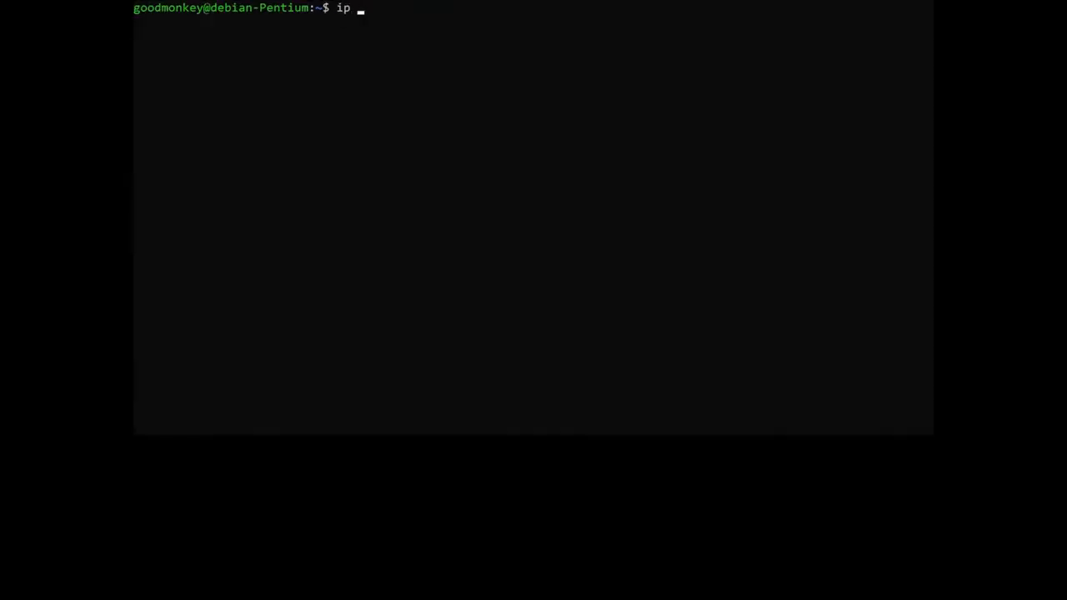
# - List interfaces with ip add and check enp1s0's current Wake-on value with ethtool
pyautogui.write(' add')
pyautogui.press('Return')
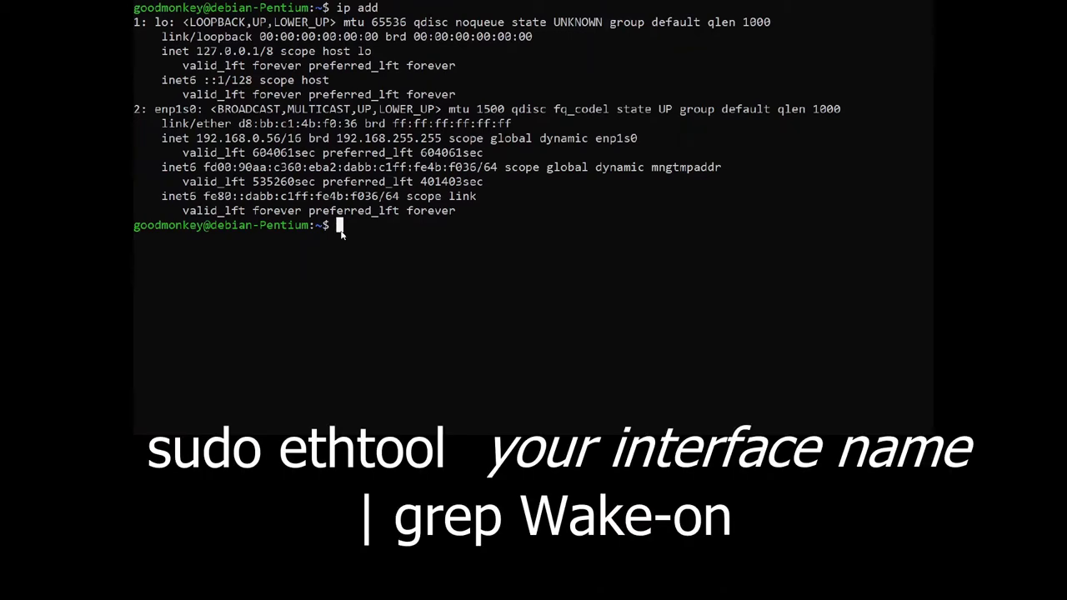
pyautogui.write('sudo ethtool enp1s0 | grep')
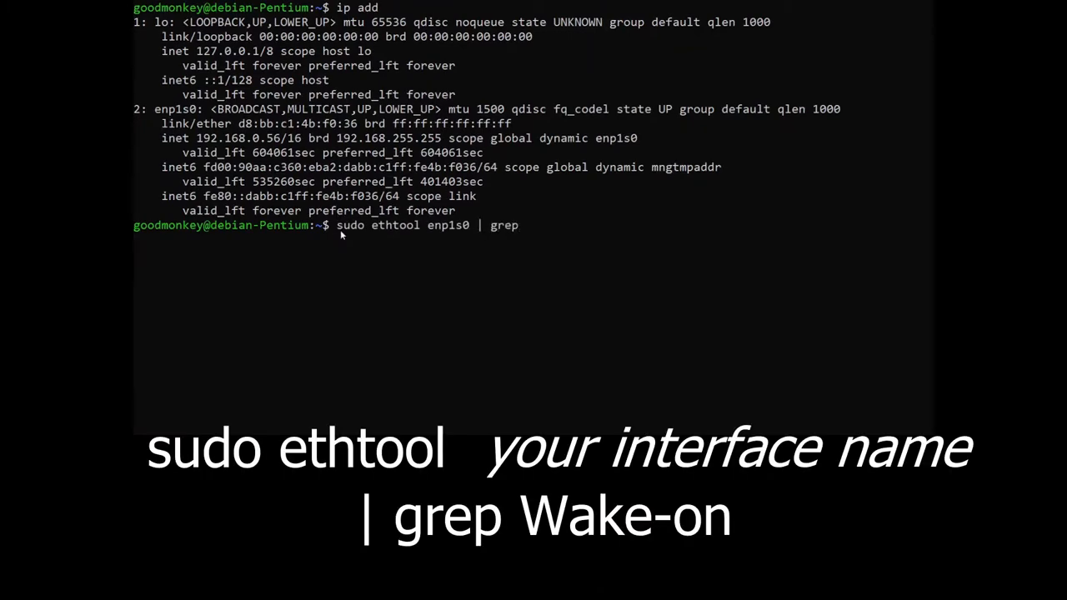
pyautogui.write('Wake-on')
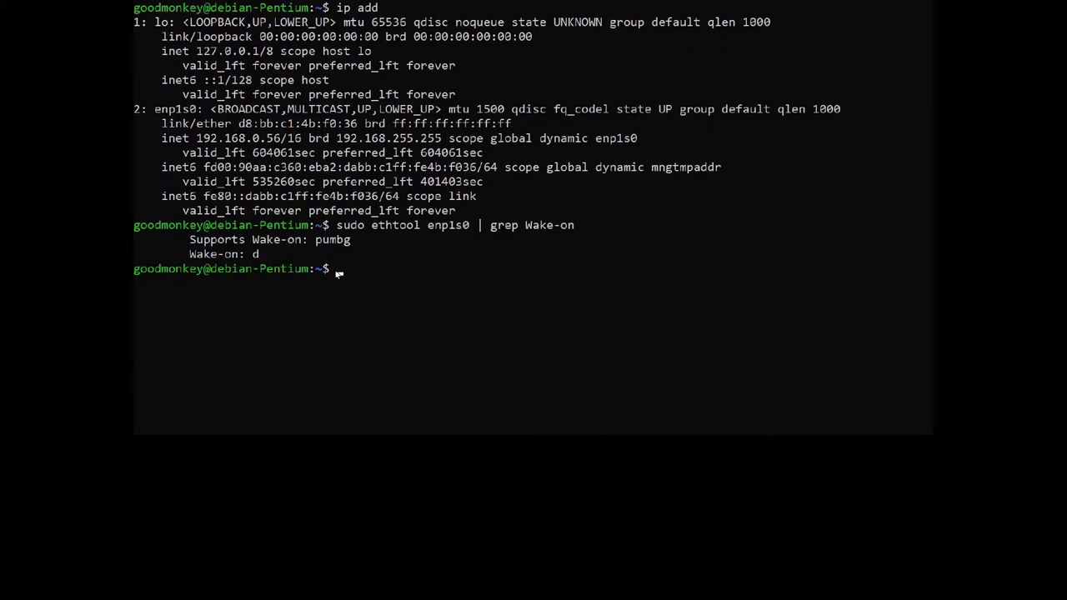
# - Enable wake-on-LAN mode g on enp1s0 with ethtool -s, then start powering off
pyautogui.write('sudo ethtool -s enp1s0')
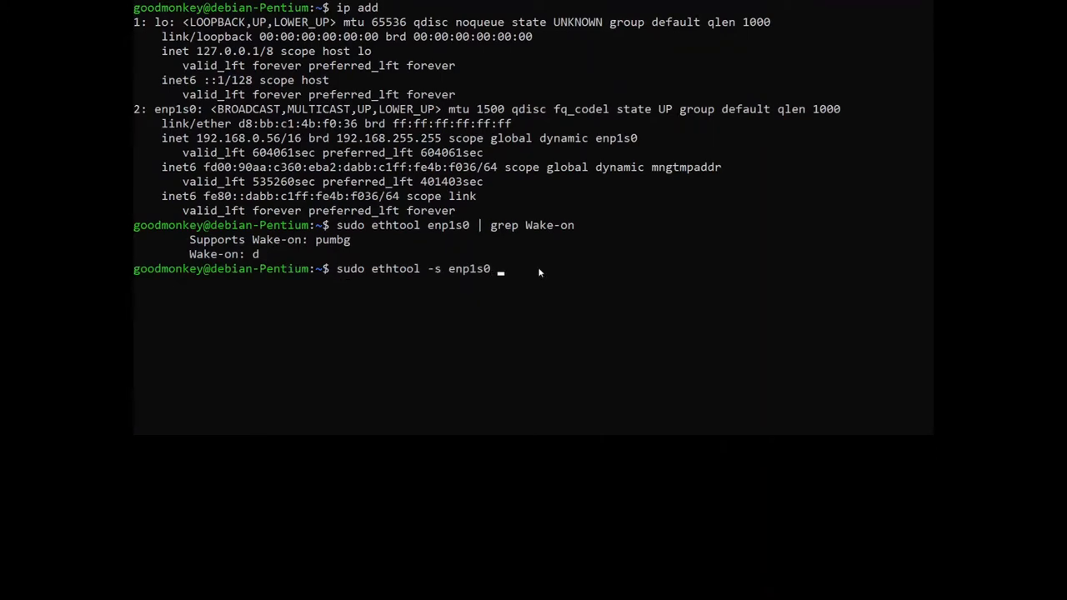
pyautogui.write('wol g')
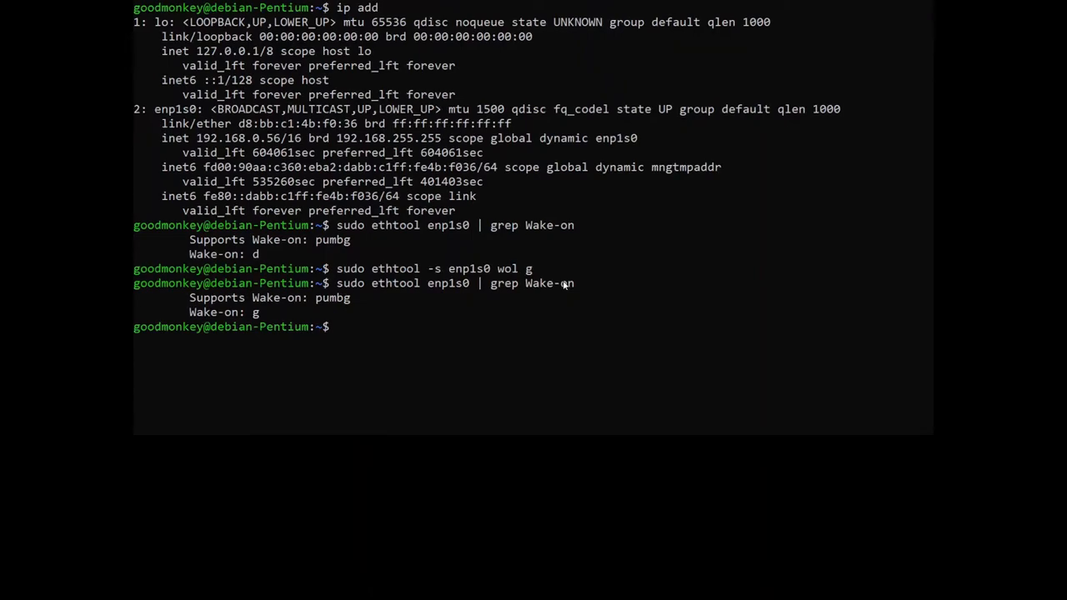
pyautogui.write('sudo power')
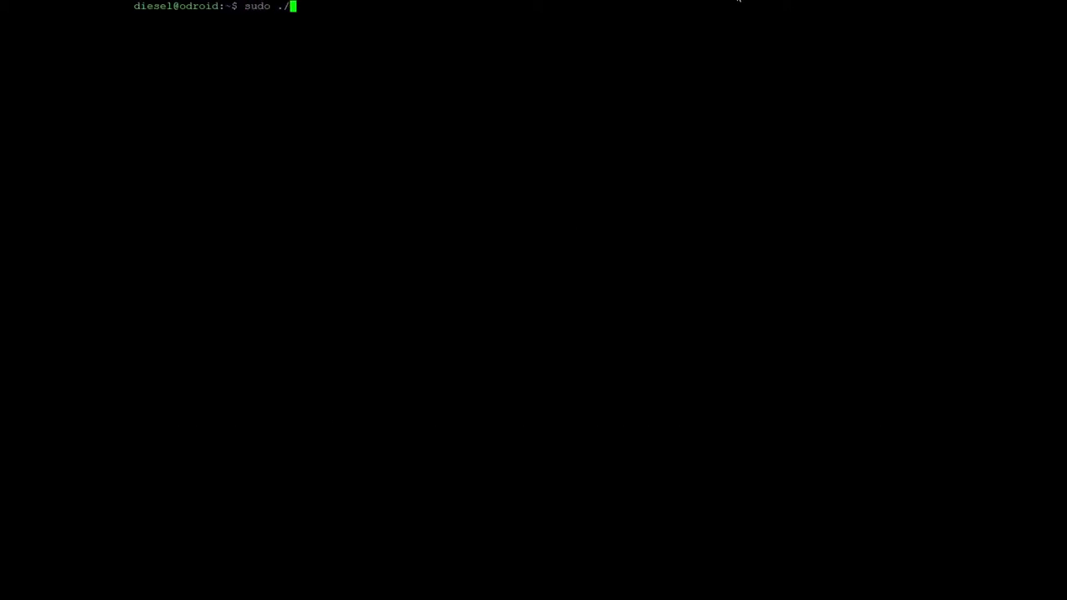
# - Run sudo ./wakeMSI.sh to send the magic packet and ping 192.168.0.56
pyautogui.write('wakeMSI.sh')
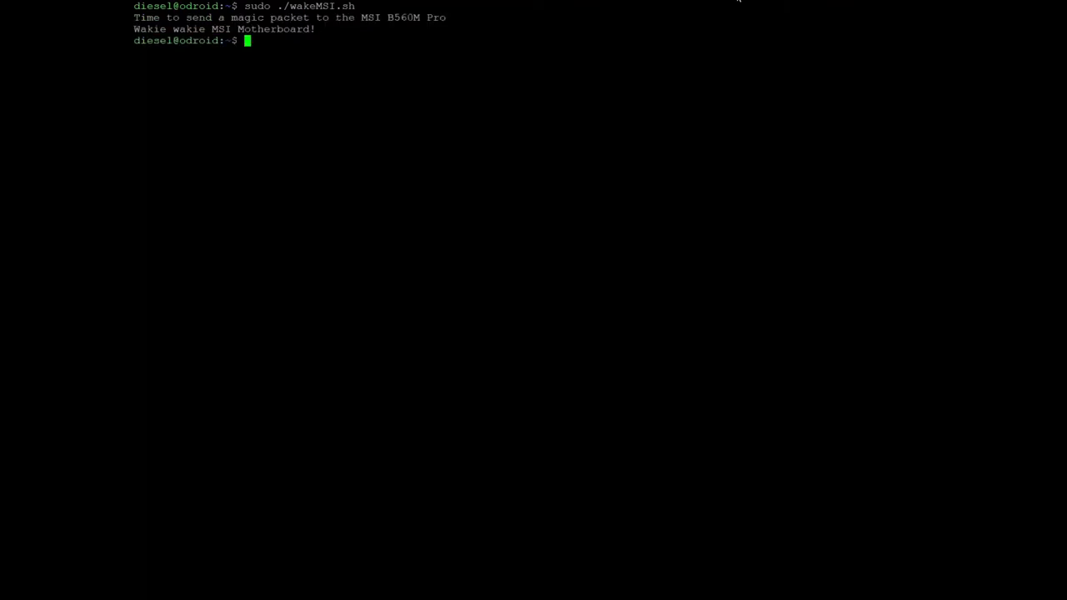
pyautogui.write('ping 192.168.0.56')
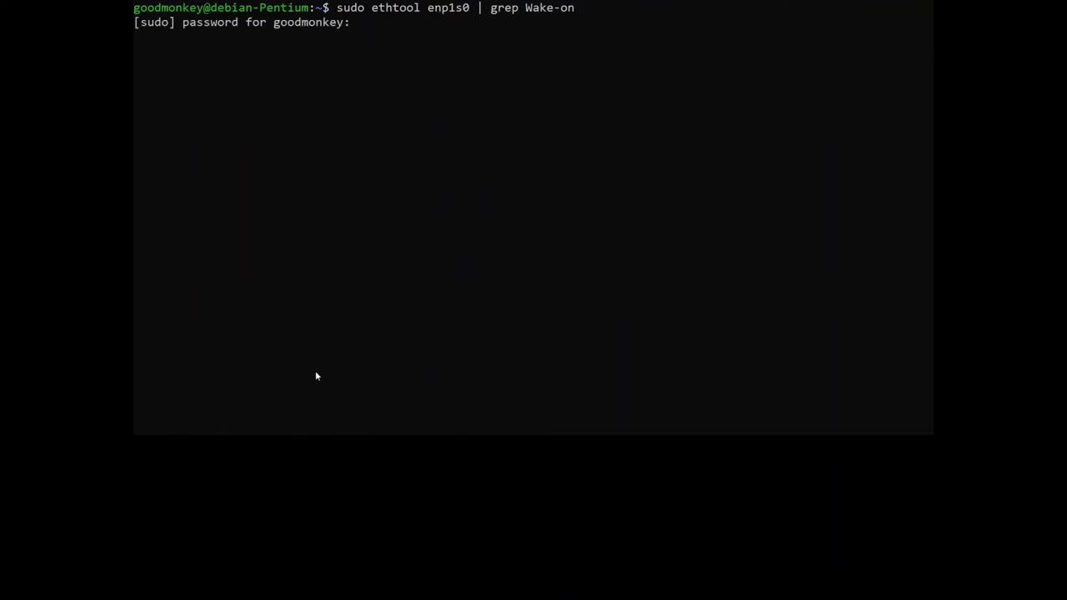
# - Run the Wake-on check after reboot, see it reverted to d, and start a root shell with sudo -s
pyautogui.press('Return')
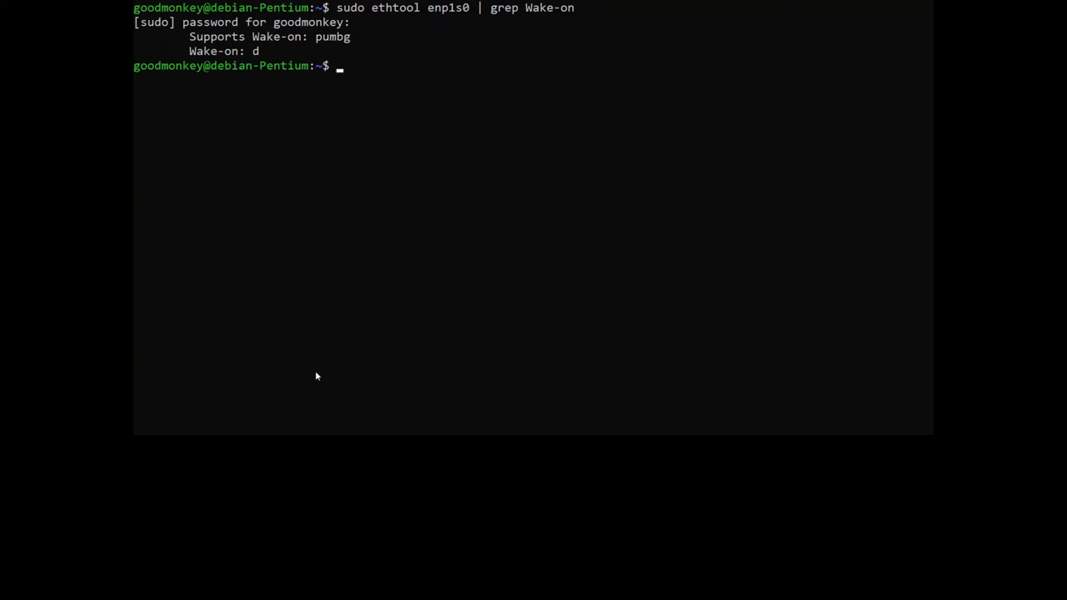
pyautogui.moveTo(313, 370)
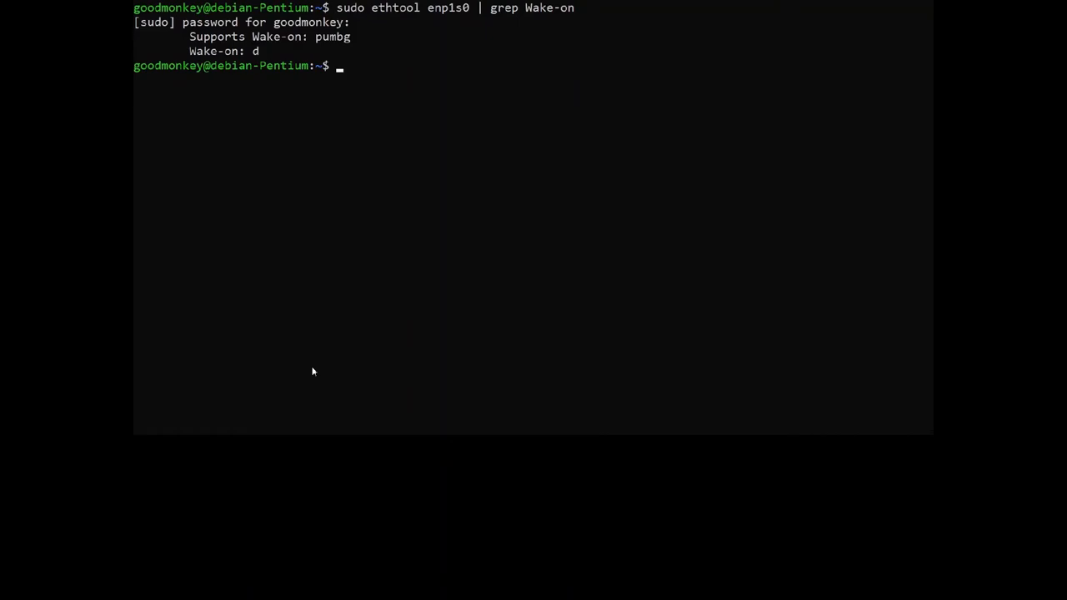
pyautogui.write('sudo -s')
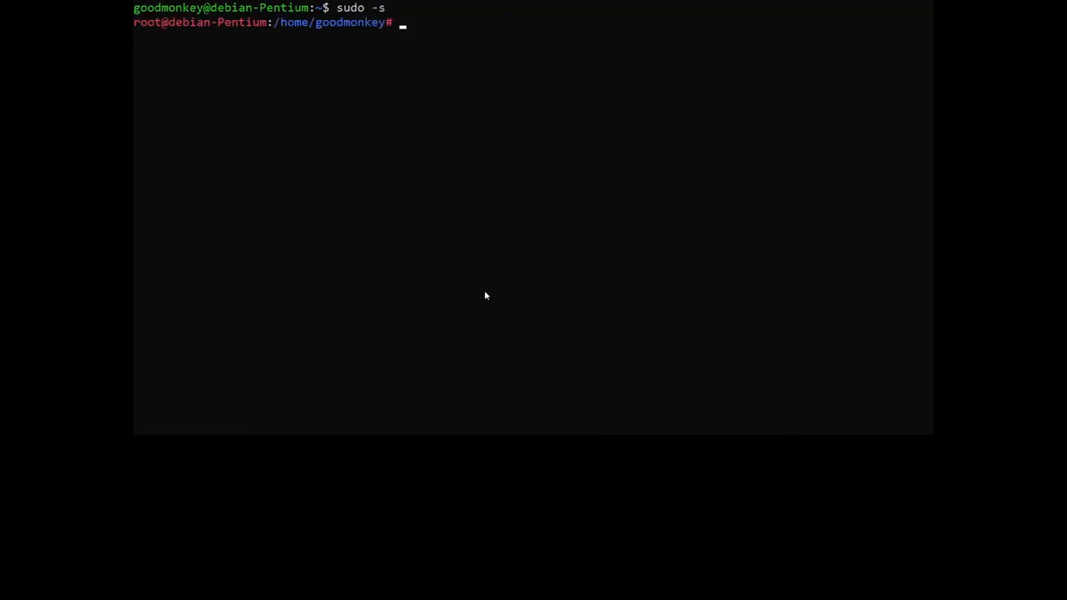
pyautogui.write('cd')
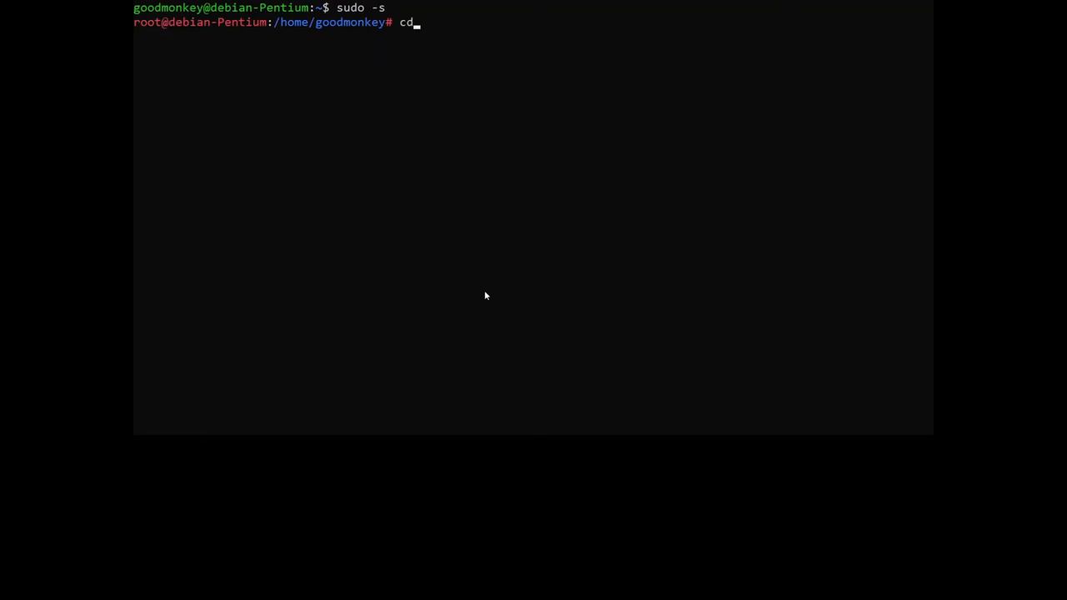
pyautogui.write('crontab -e')
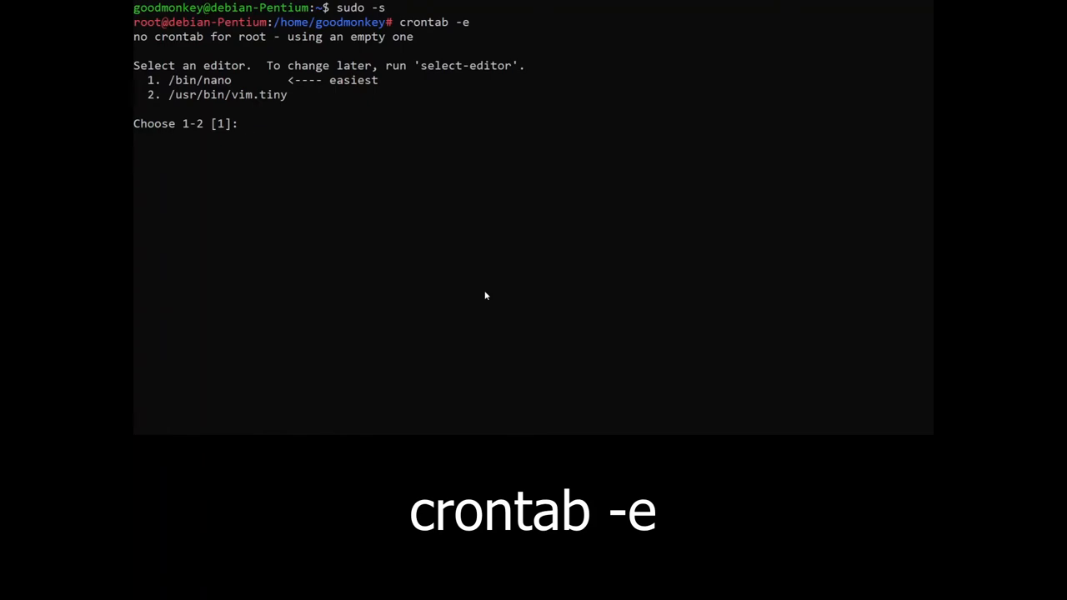
pyautogui.press('enter')
pyautogui.write('@reboot /usr/sbin/ethtool -s enp1s0 wol g')
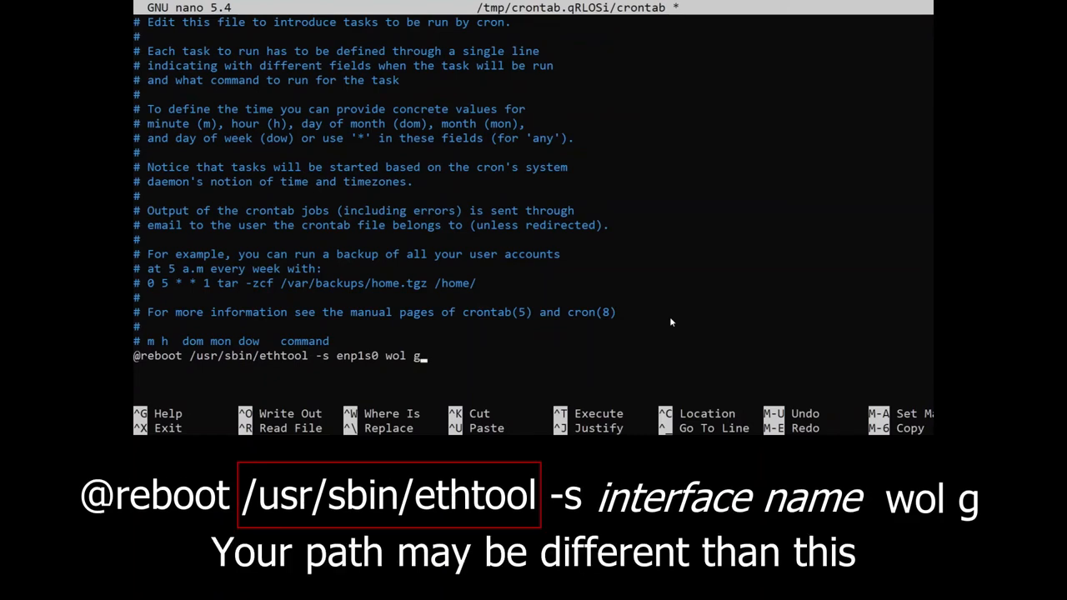
pyautogui.press('ctrl+x')
pyautogui.write('ethtool enp1s0 | grep Wake-')
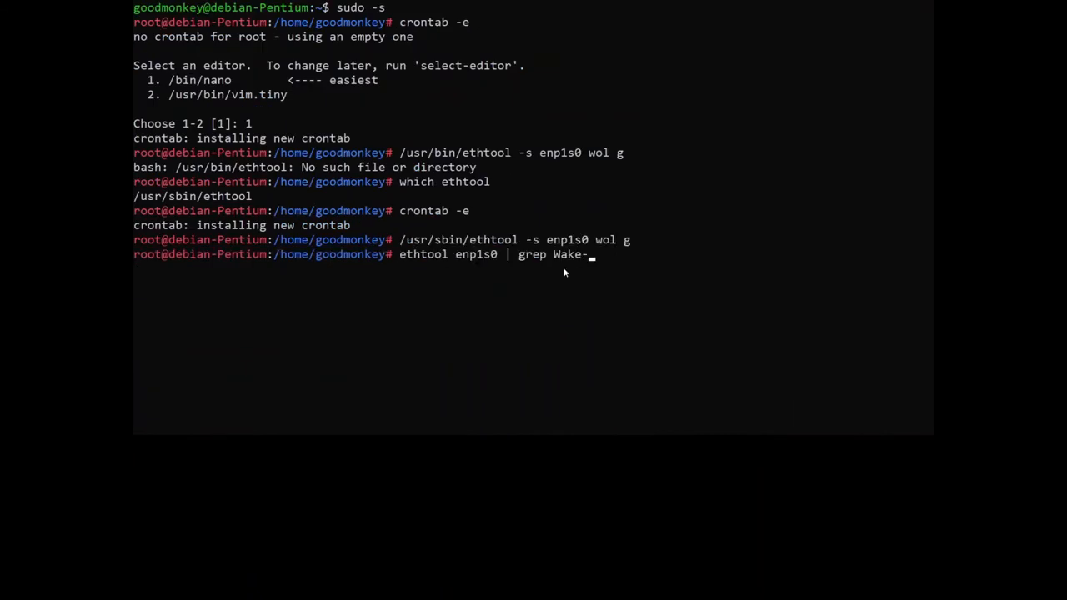
# - Recheck Wake-on reports g and prepare an ethtool -s enp1s0 wol d command
pyautogui.press('Return')
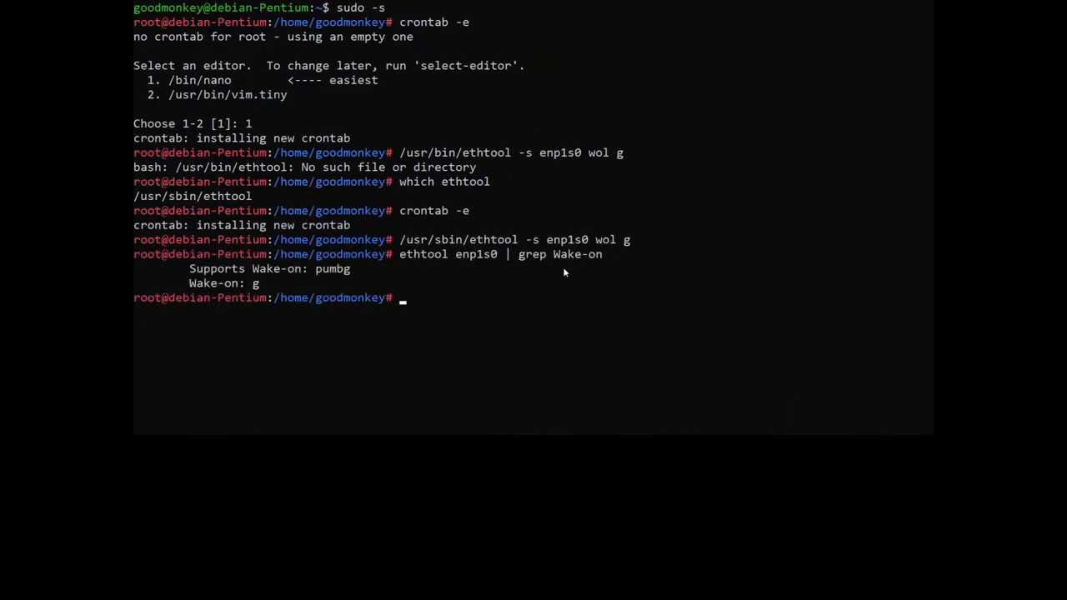
pyautogui.write('/usr/sbin/ethtool -s enp1s0 wol d')
pyautogui.write('re')
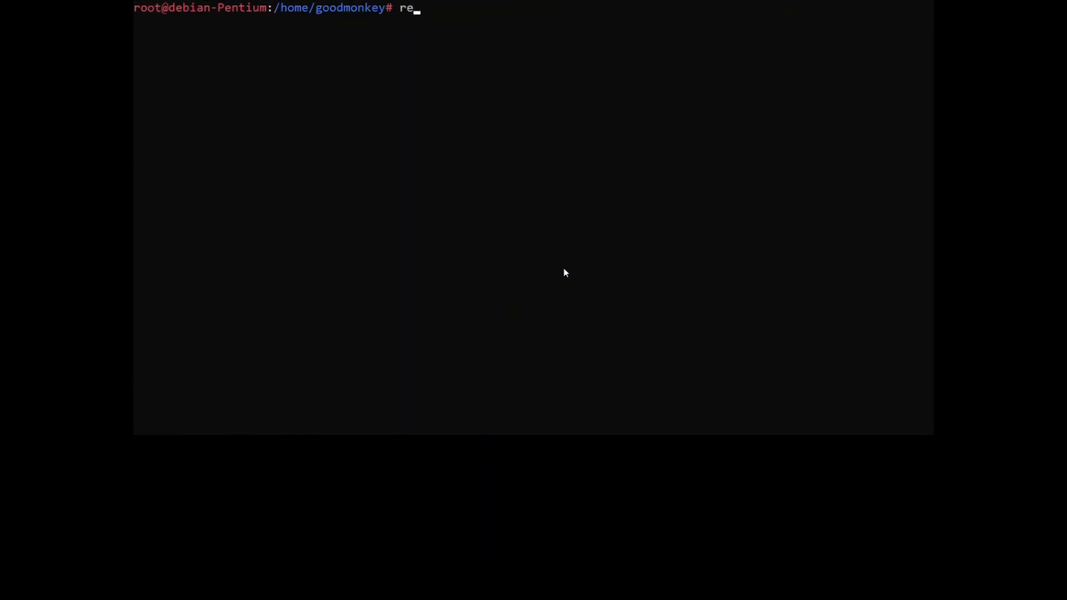
# - Reboot, reconnect over ssh to 192.168.0.56 and confirm Wake-on still reports g
pyautogui.press('enter')
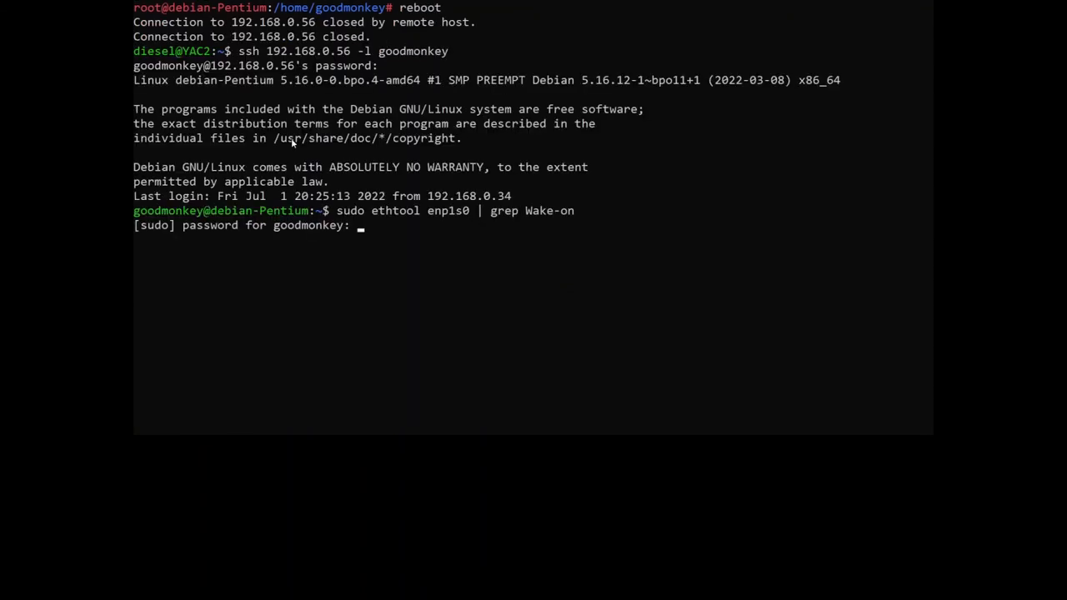
pyautogui.press('Enter')
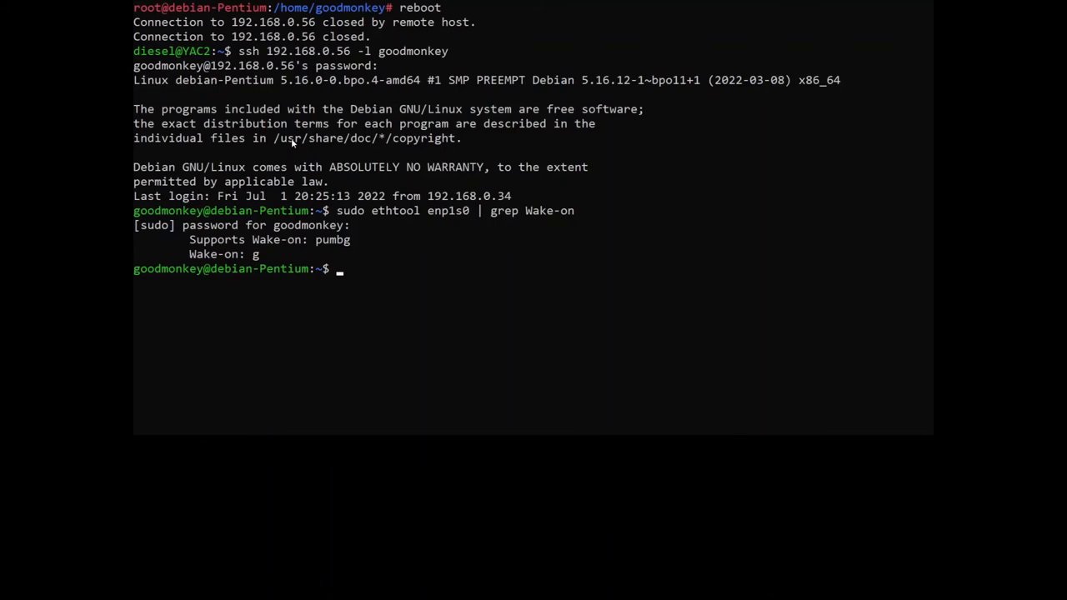